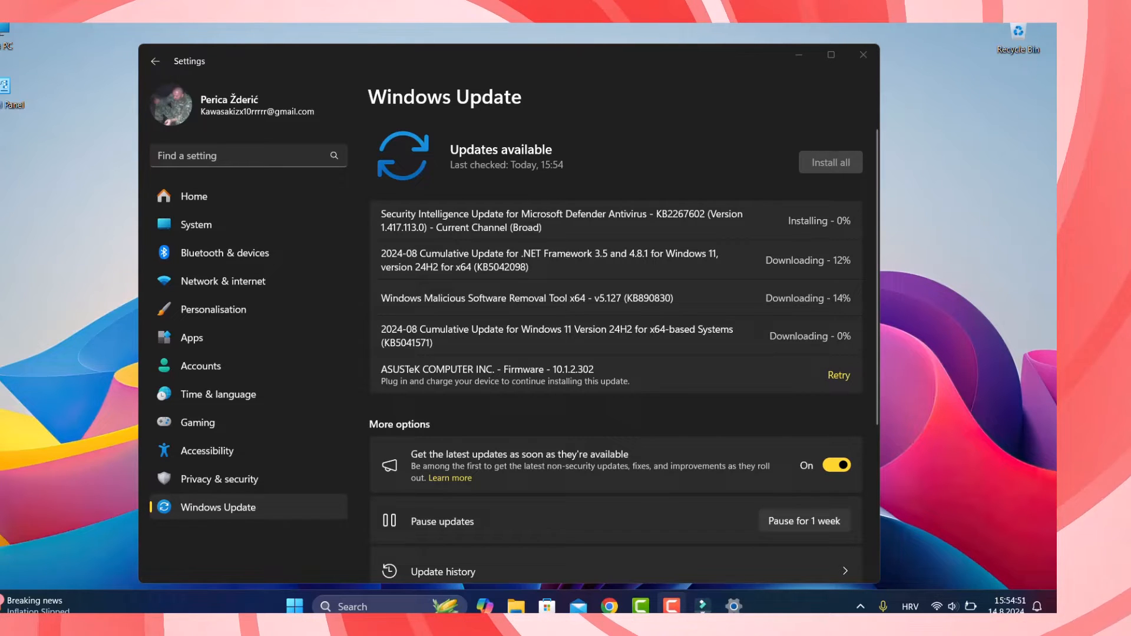
pyautogui.moveTo(495, 346)
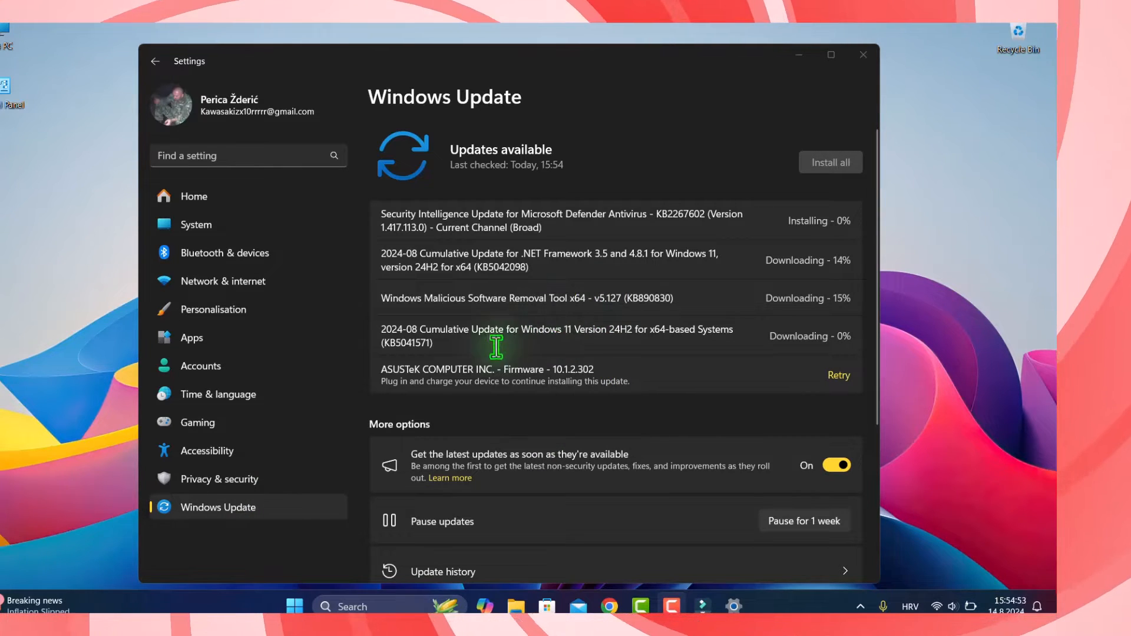
pyautogui.moveTo(451, 344)
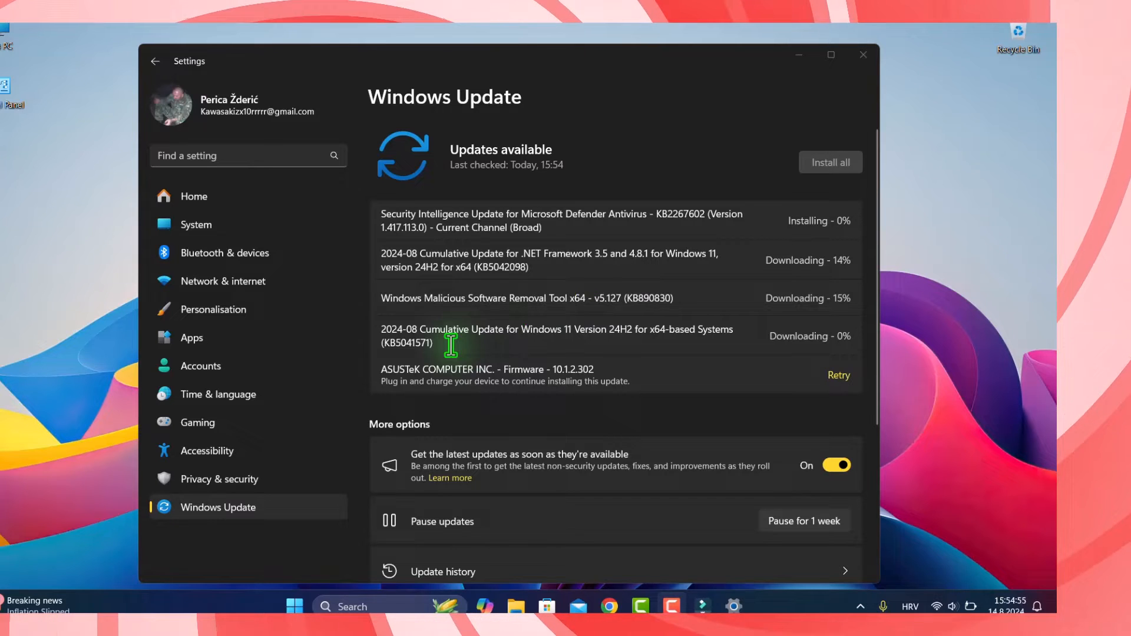
pyautogui.moveTo(429, 287)
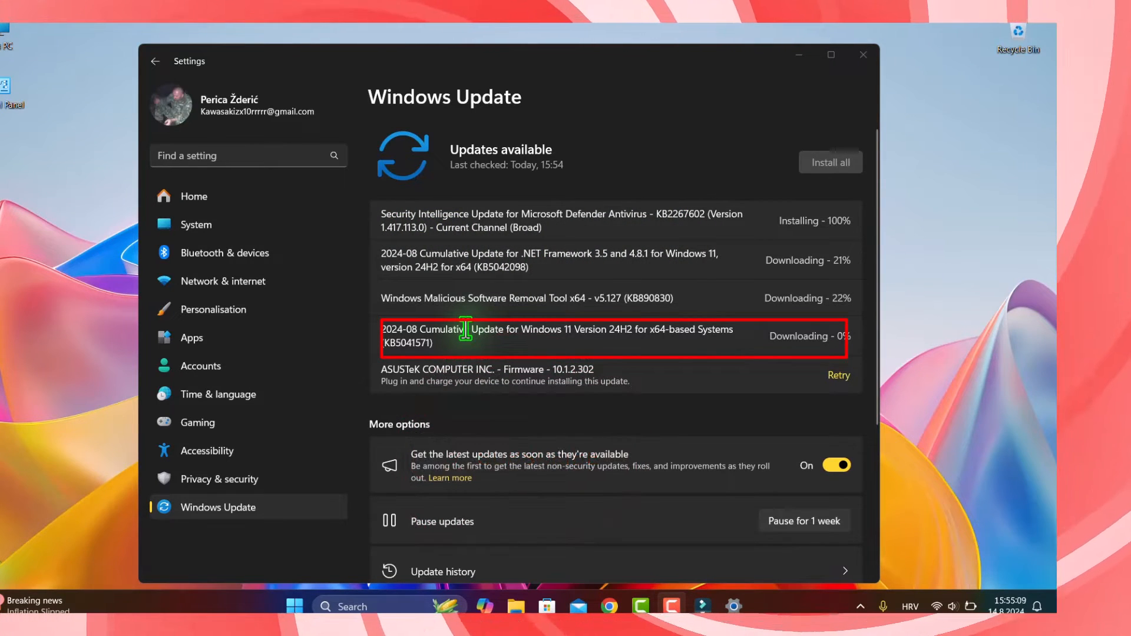
pyautogui.moveTo(444, 261)
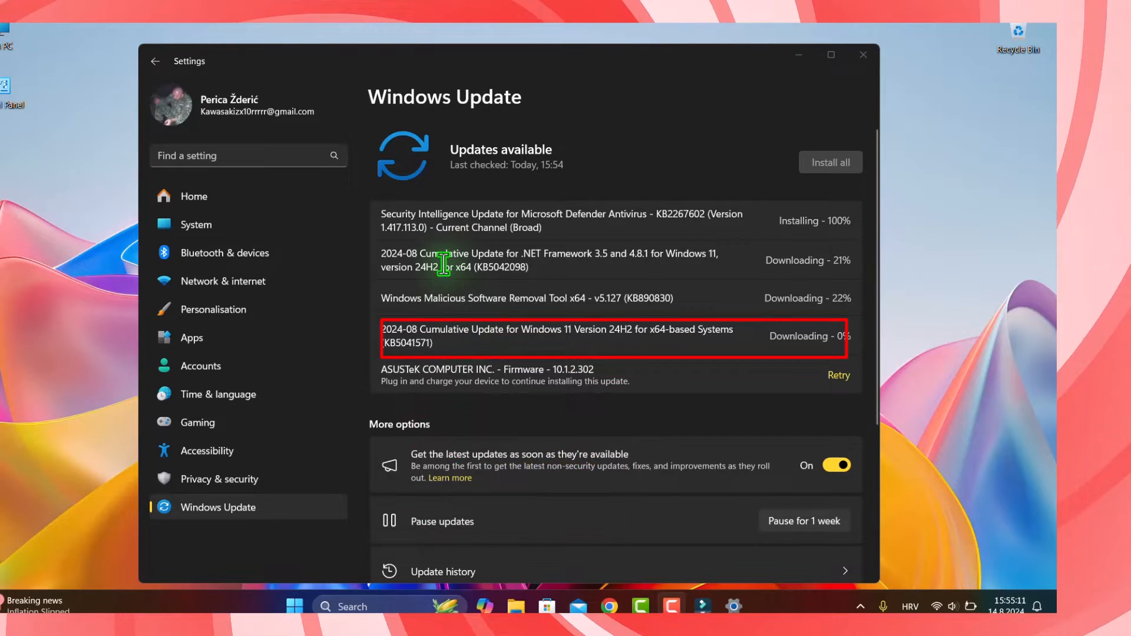
pyautogui.moveTo(548, 273)
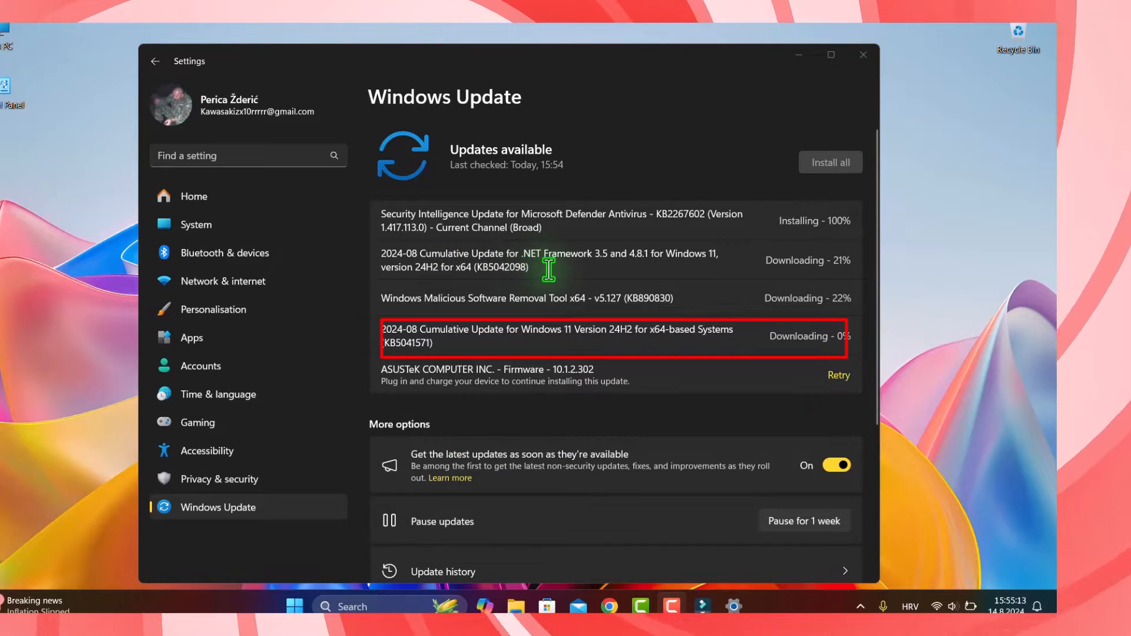
pyautogui.moveTo(609, 274)
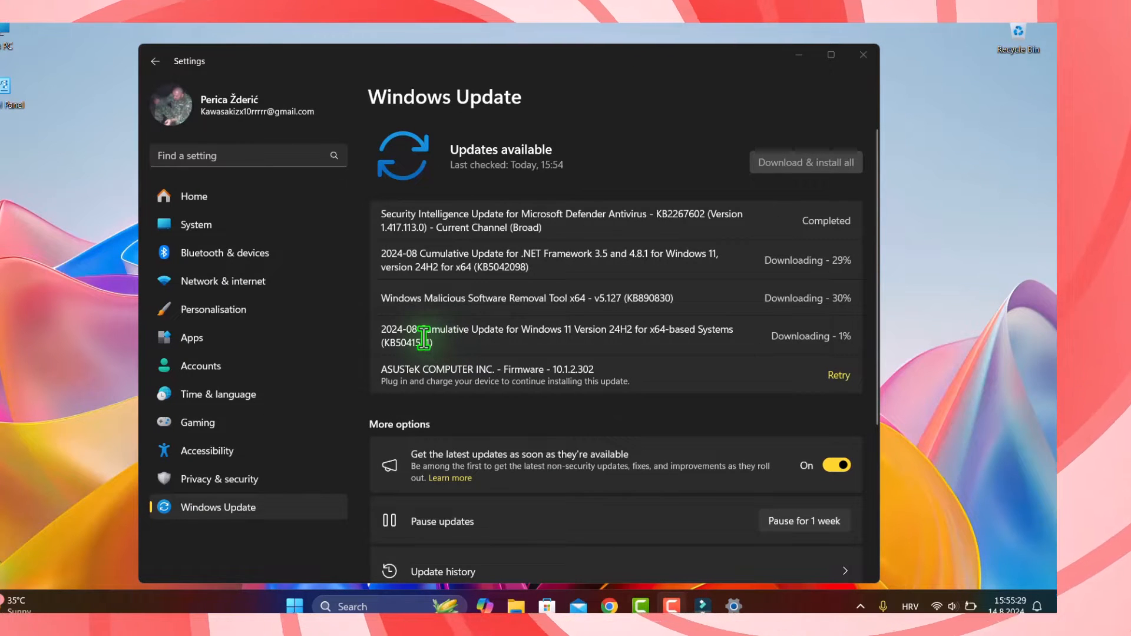
pyautogui.moveTo(970, 439)
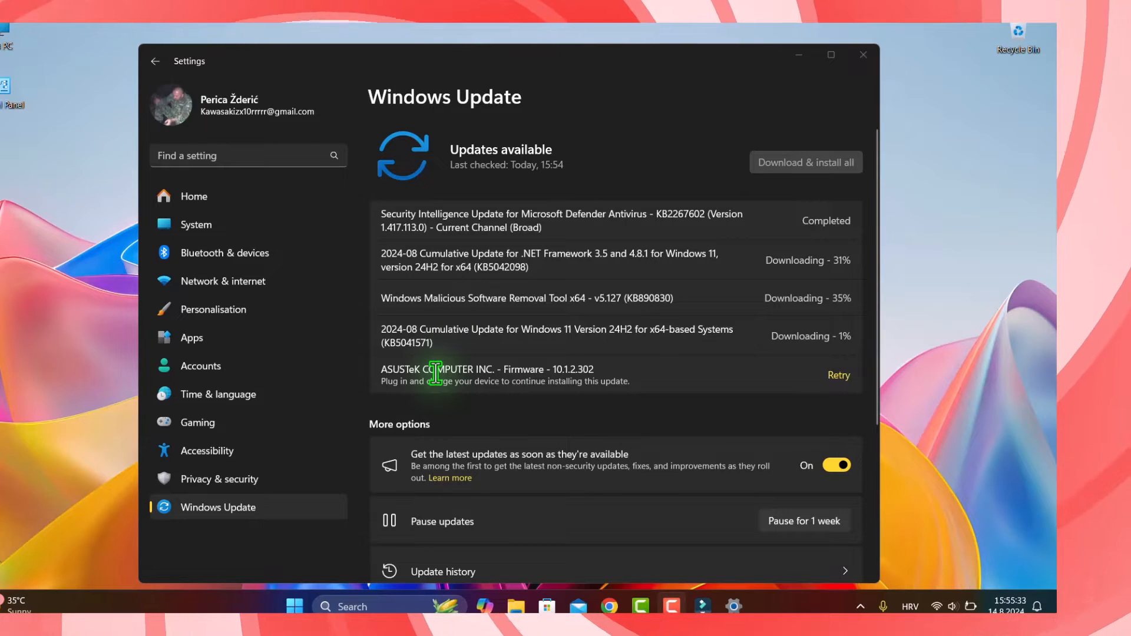
pyautogui.moveTo(417, 340)
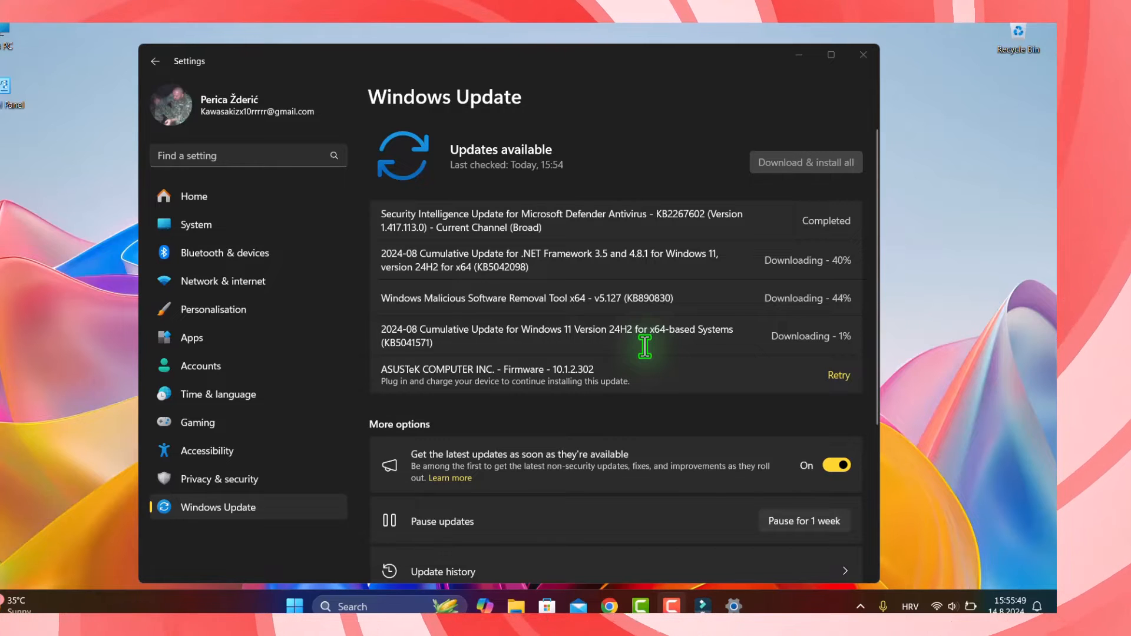
pyautogui.moveTo(490, 407)
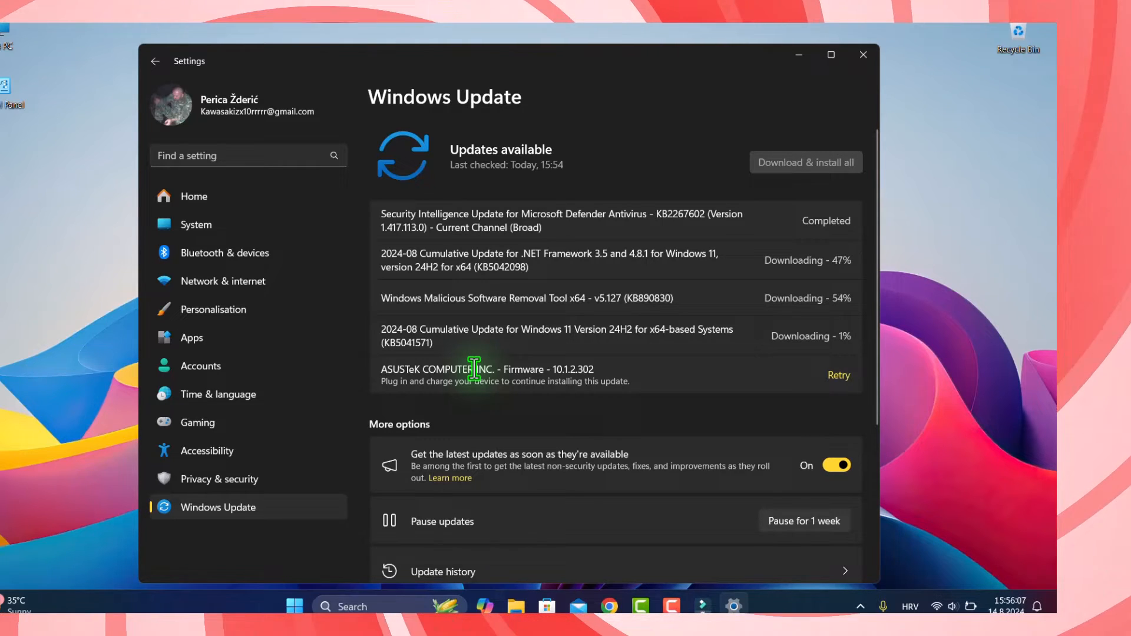
pyautogui.moveTo(461, 417)
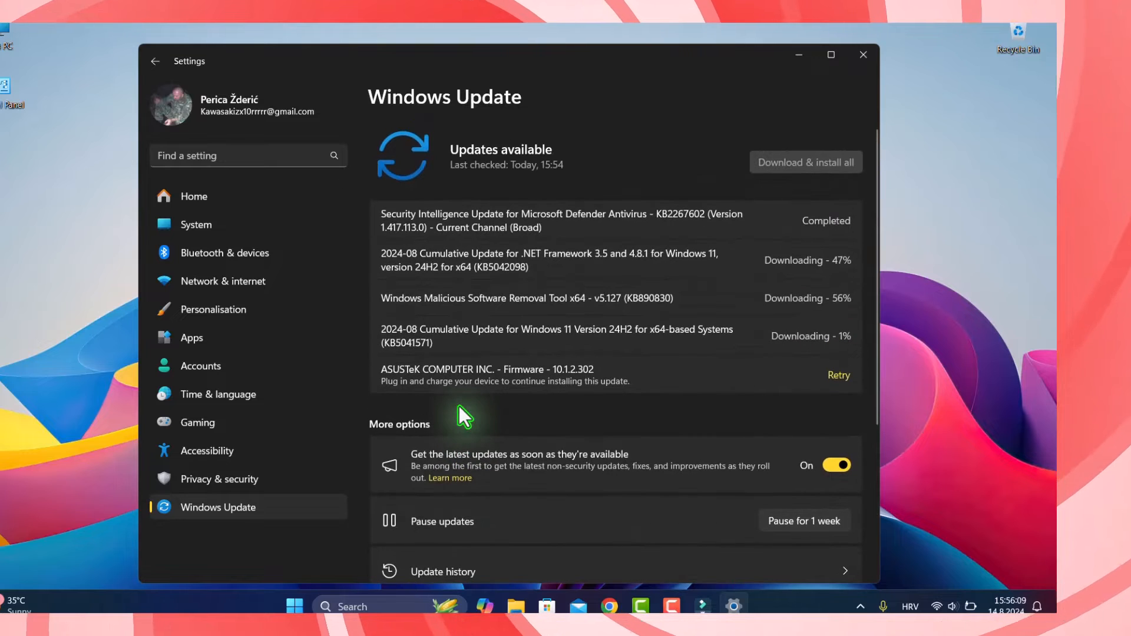
pyautogui.moveTo(466, 447)
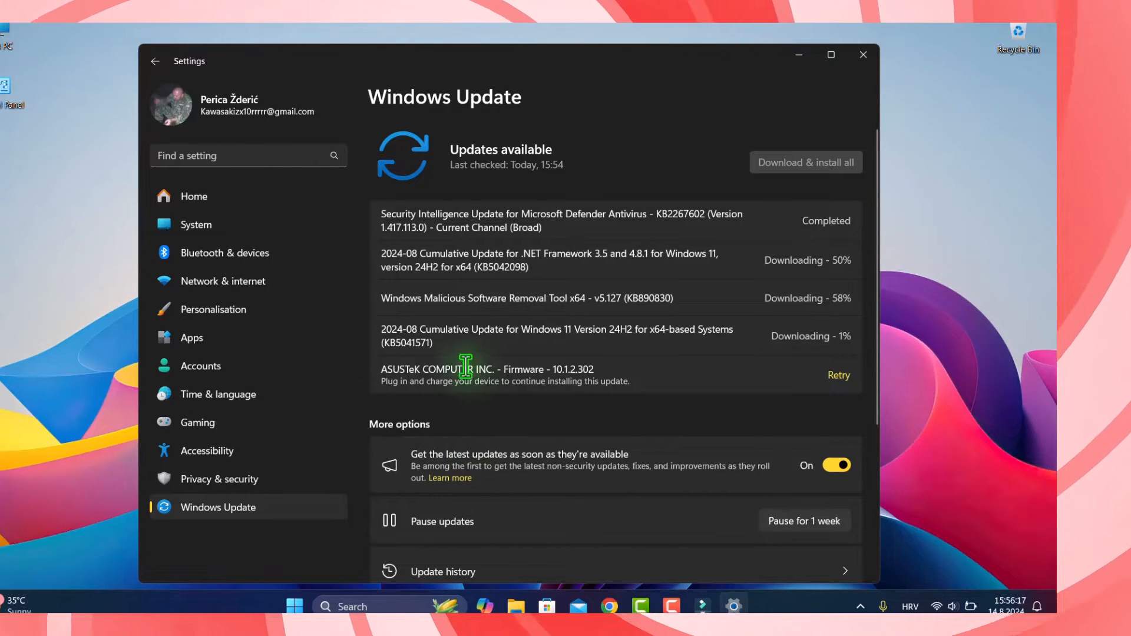
pyautogui.moveTo(436, 345)
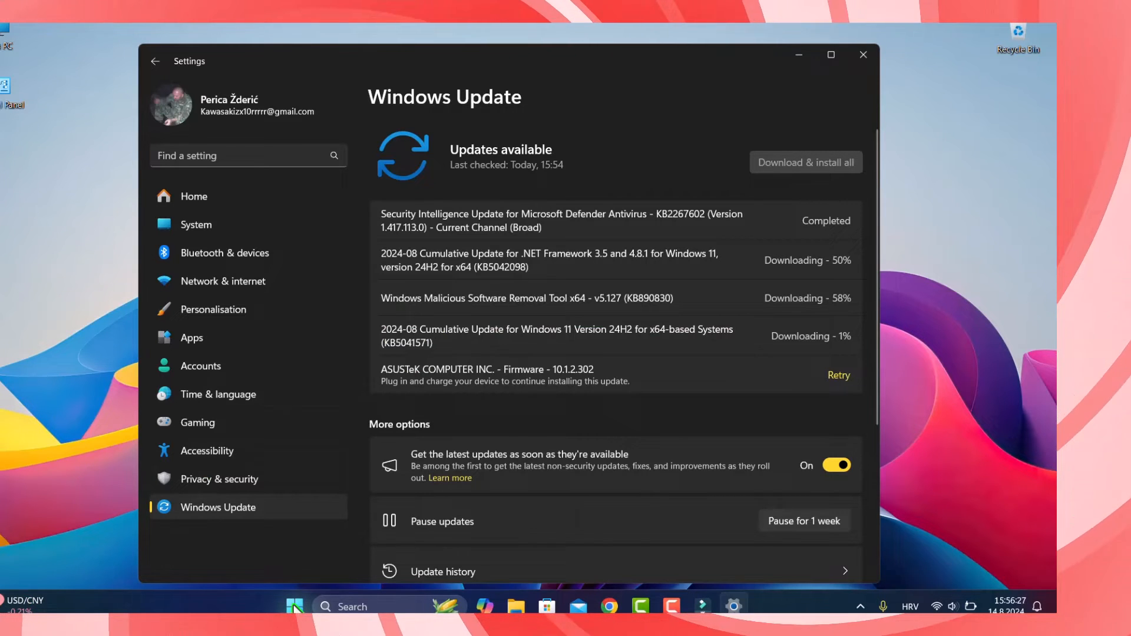
# Launch winver from the Start button's Run prompt to view the Windows version.
pyautogui.rightClick(293, 606)
pyautogui.write('w')
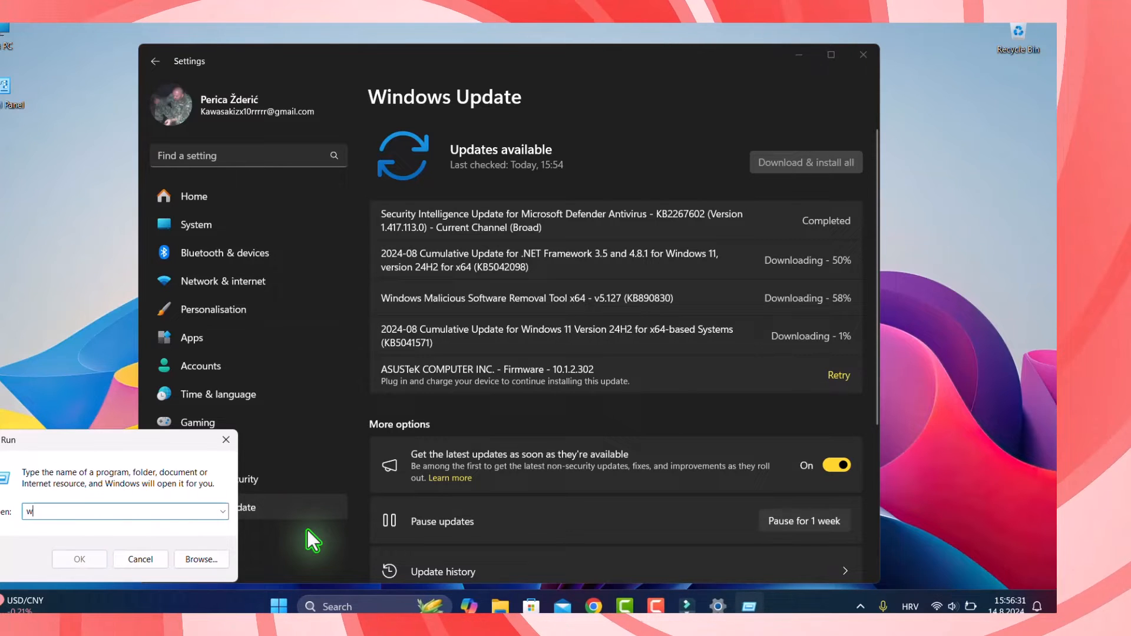
pyautogui.write('inve')
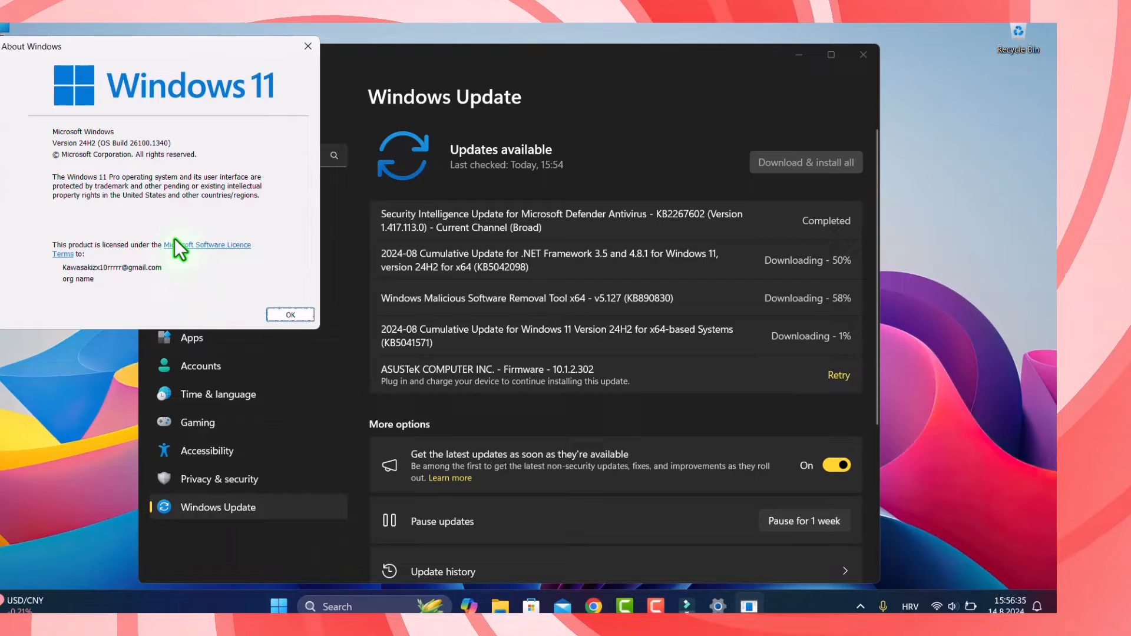
pyautogui.moveTo(159, 99)
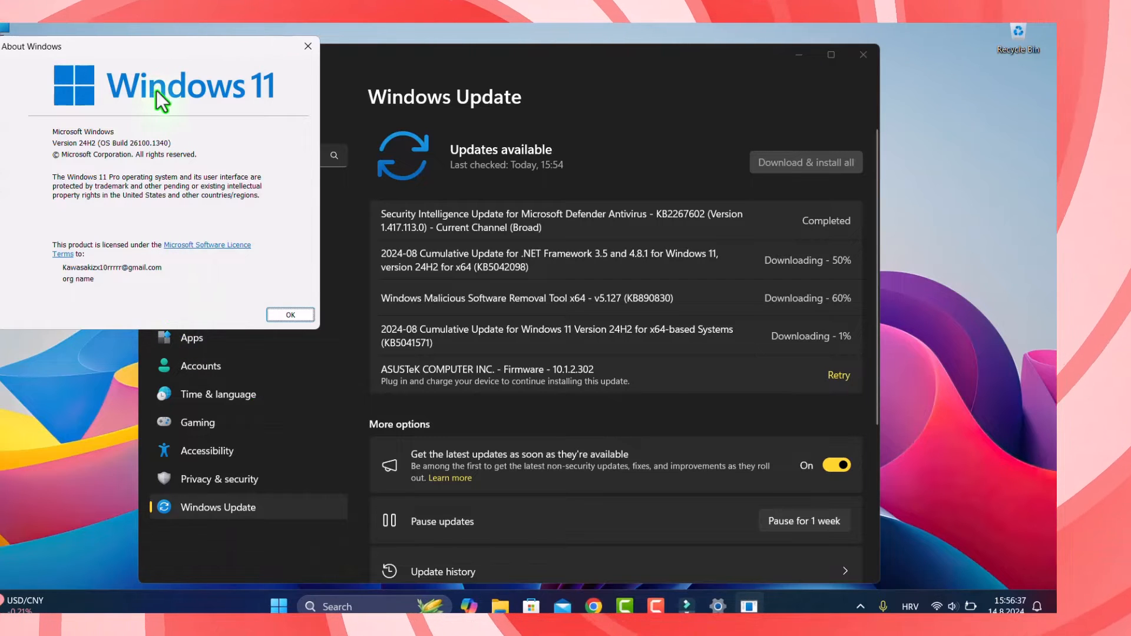
pyautogui.moveTo(157, 57)
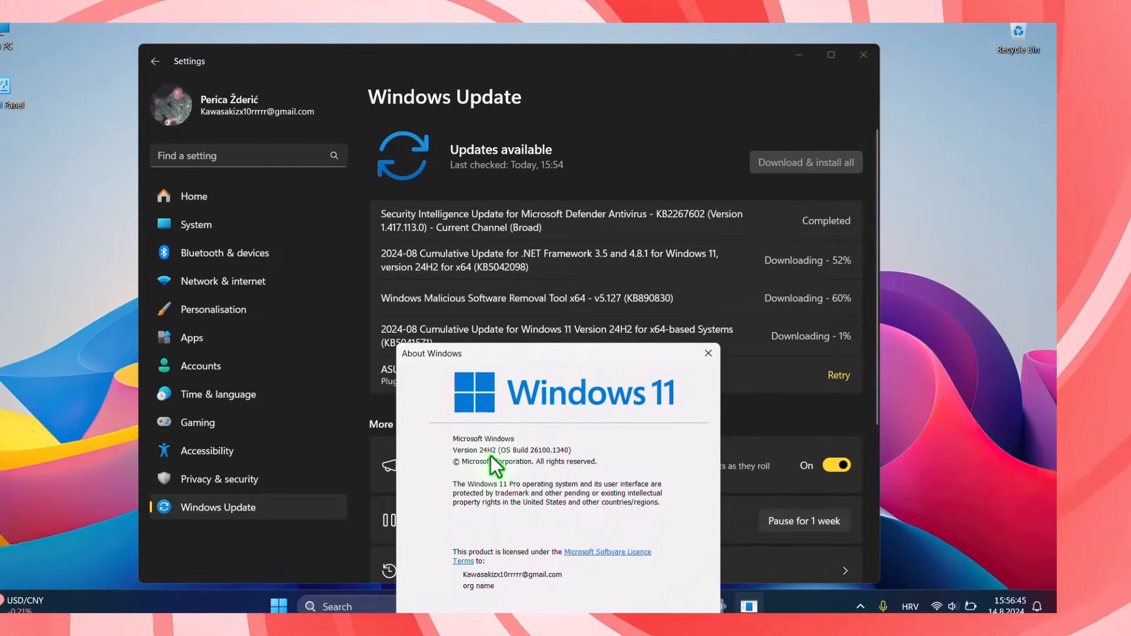
pyautogui.moveTo(537, 469)
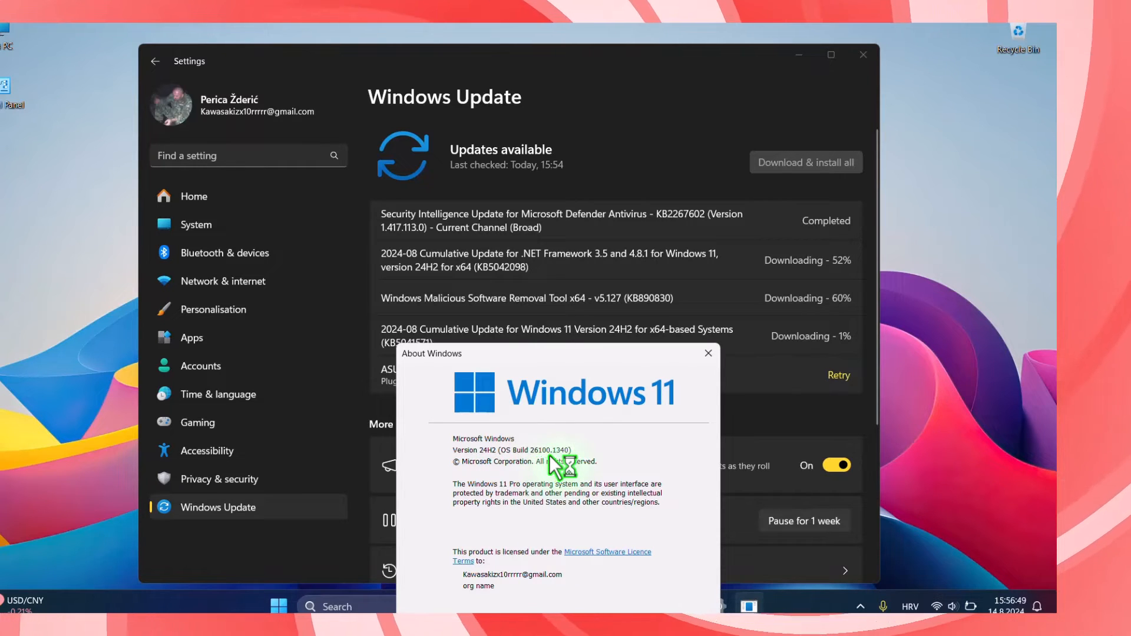
pyautogui.moveTo(561, 465)
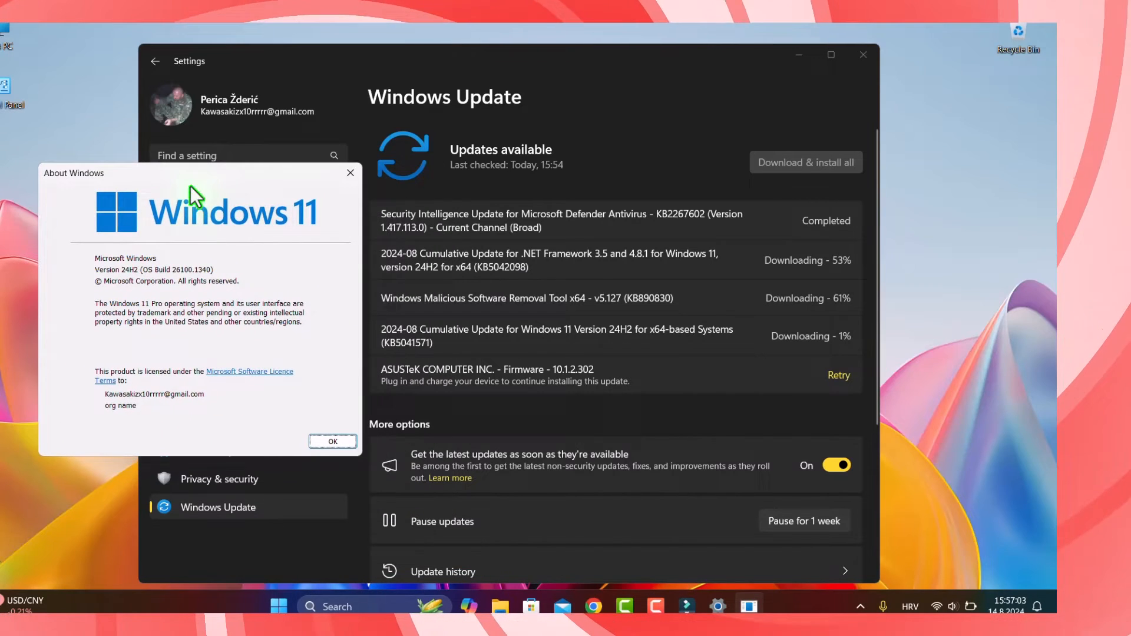
pyautogui.moveTo(202, 299)
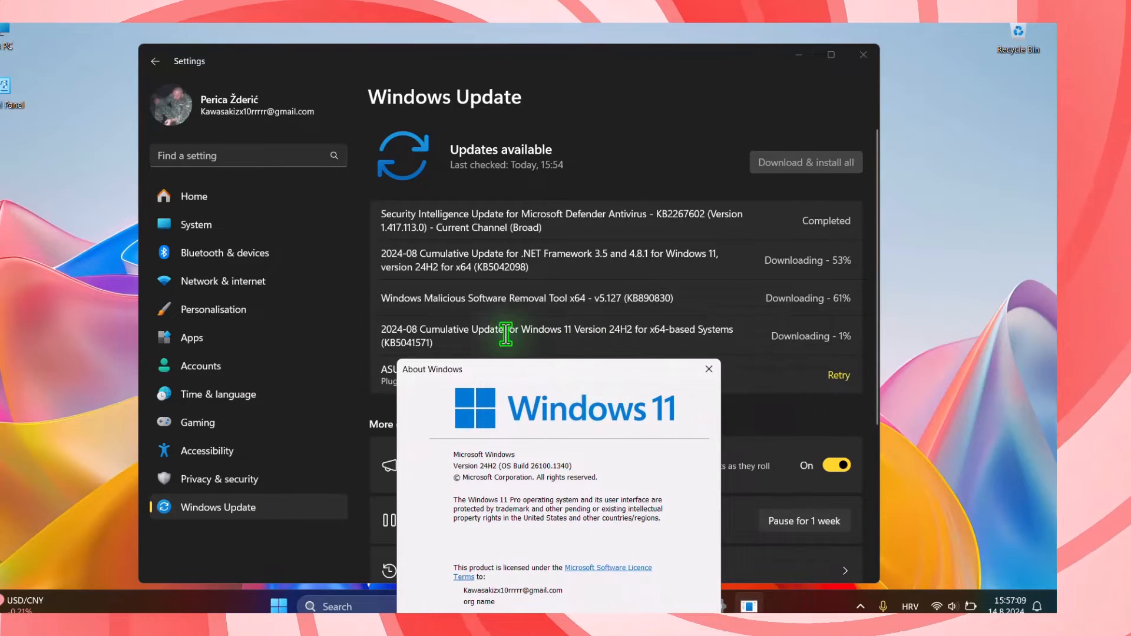
pyautogui.moveTo(436, 344)
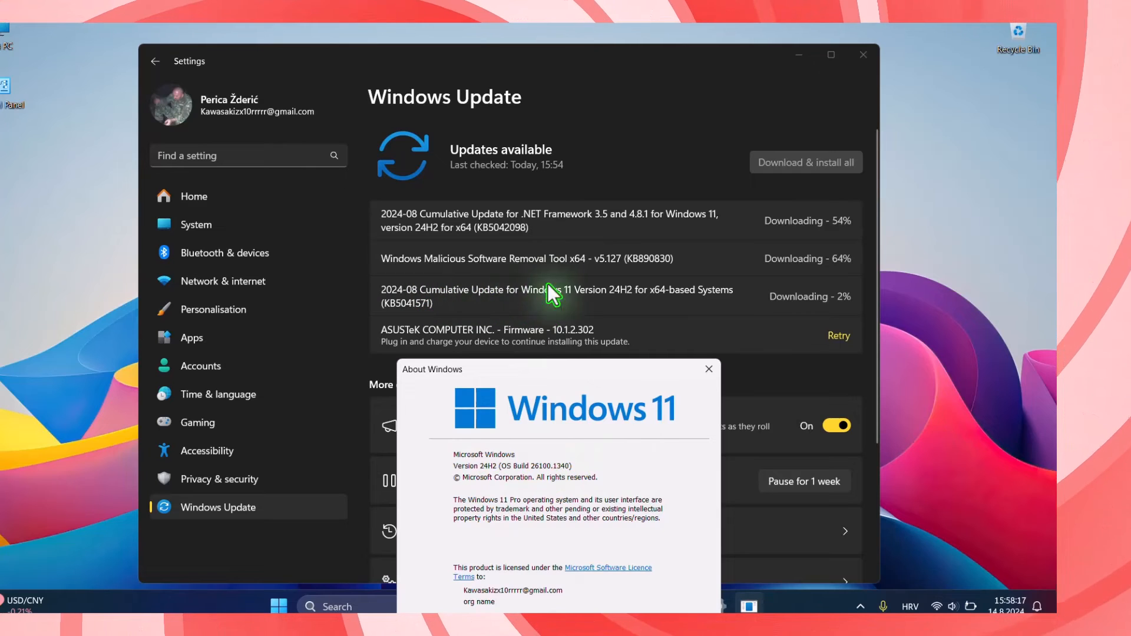
# Close the About Windows dialog after confirming version 24H2, build 26100.1340.
pyautogui.click(708, 369)
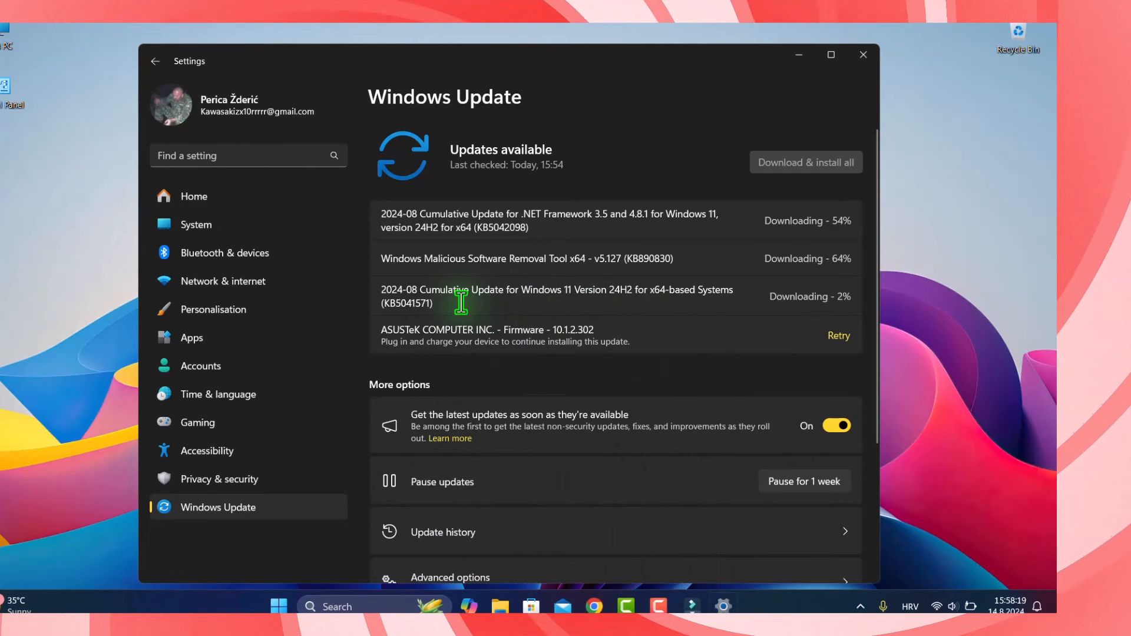